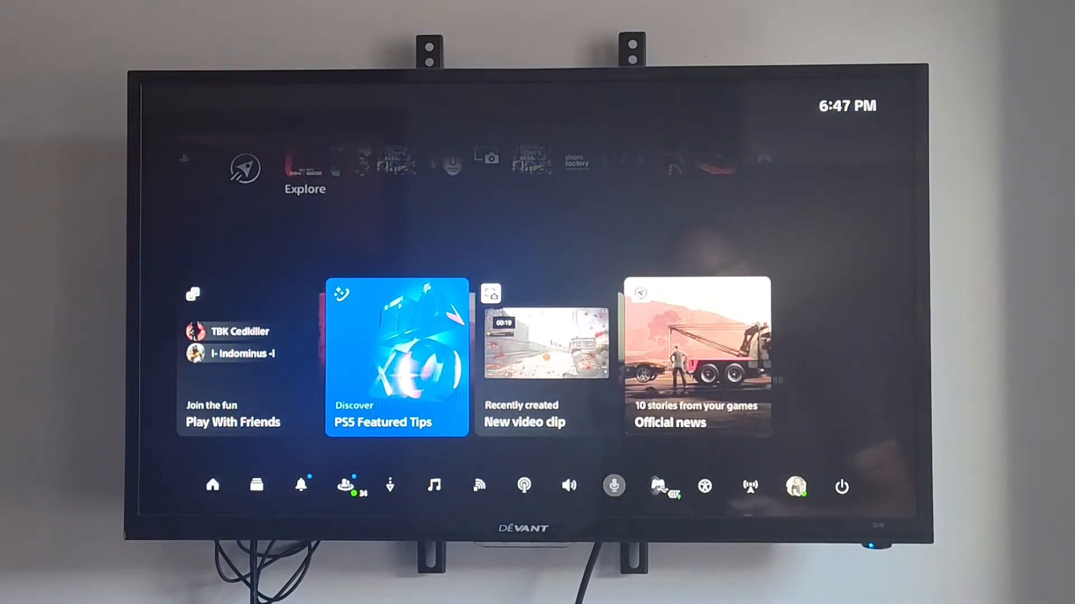
Step: Turn off the PS5 from the Power options in the control center
click(840, 487)
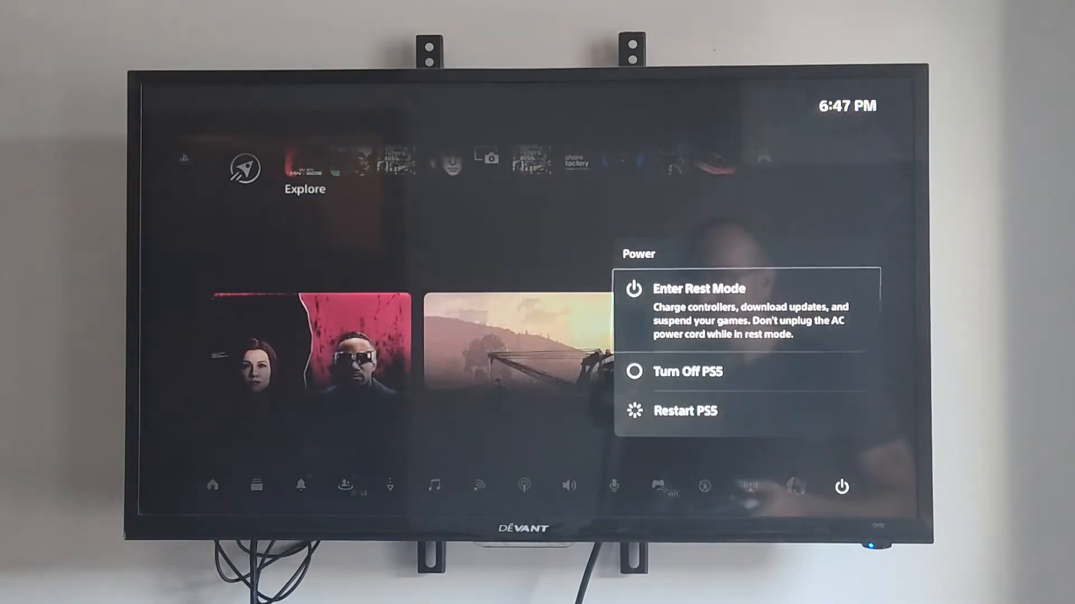
click(687, 372)
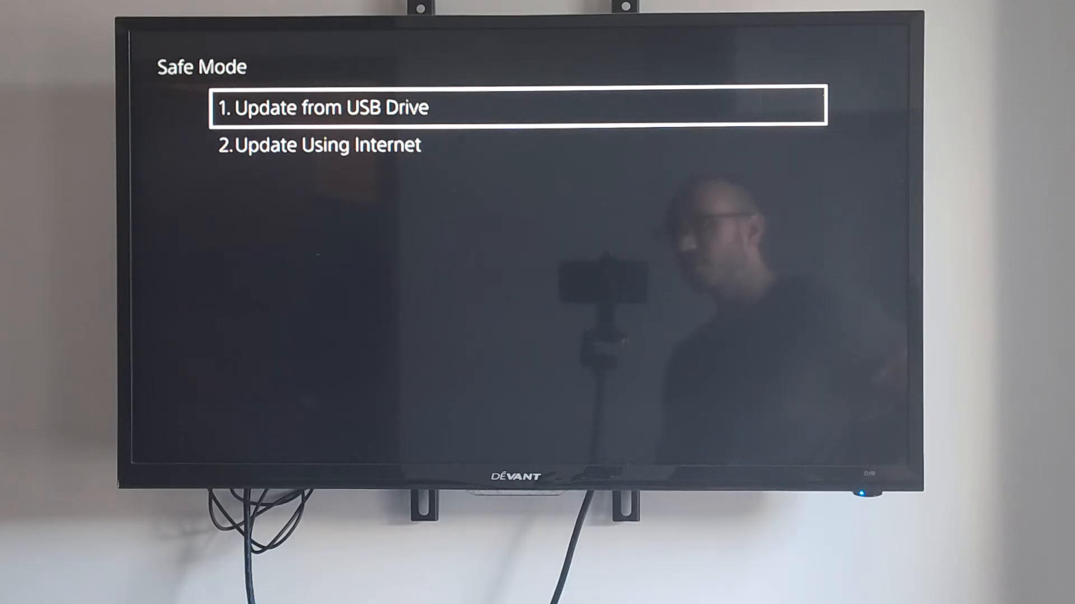
Step: Highlight '2. Update Using Internet' in Safe Mode's Update System Software list
key(Down)
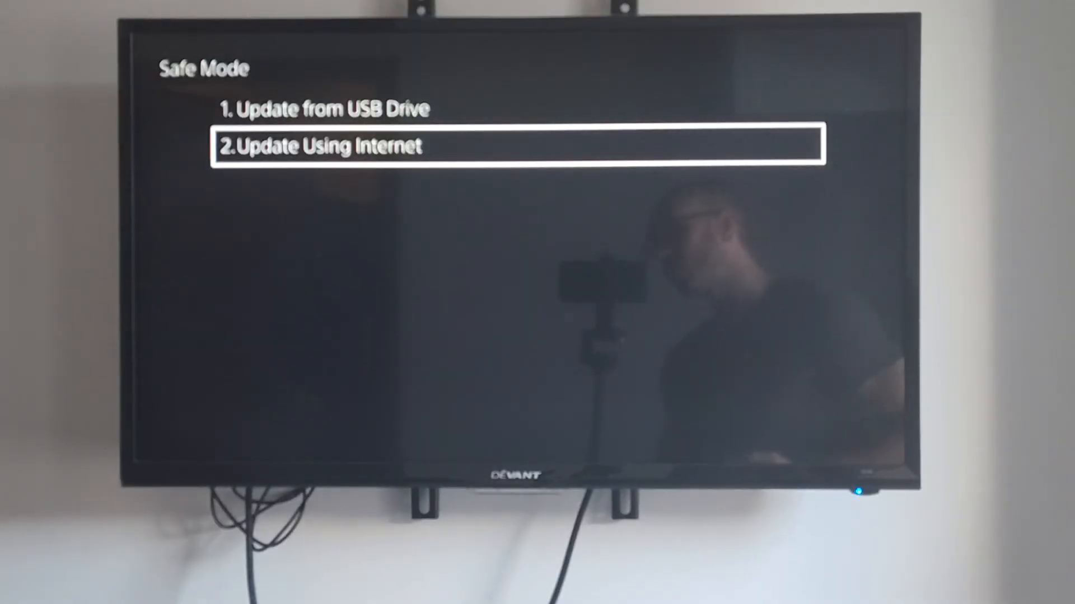